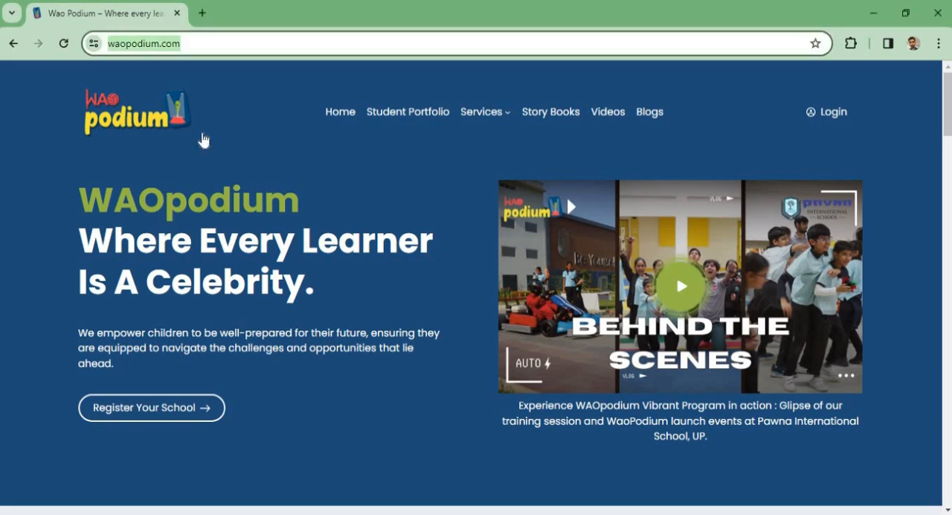
mouse_move(832, 115)
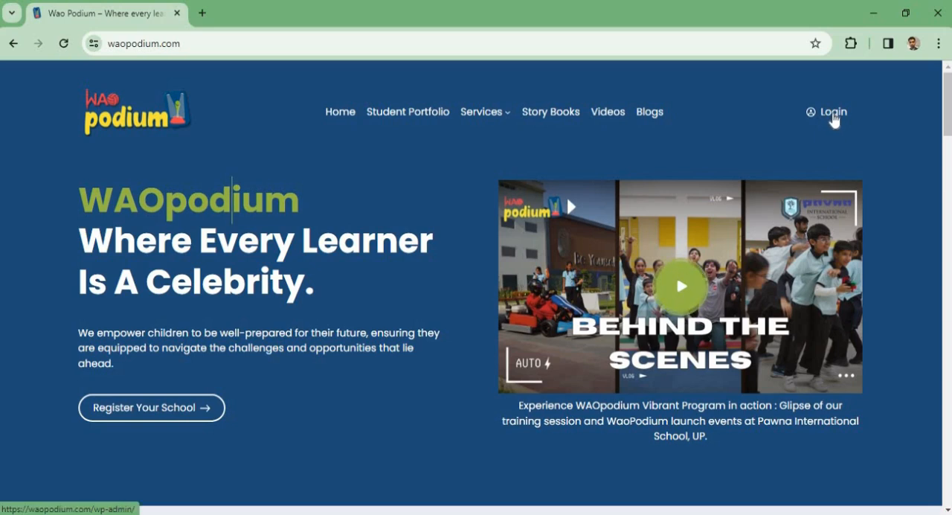
click(833, 111)
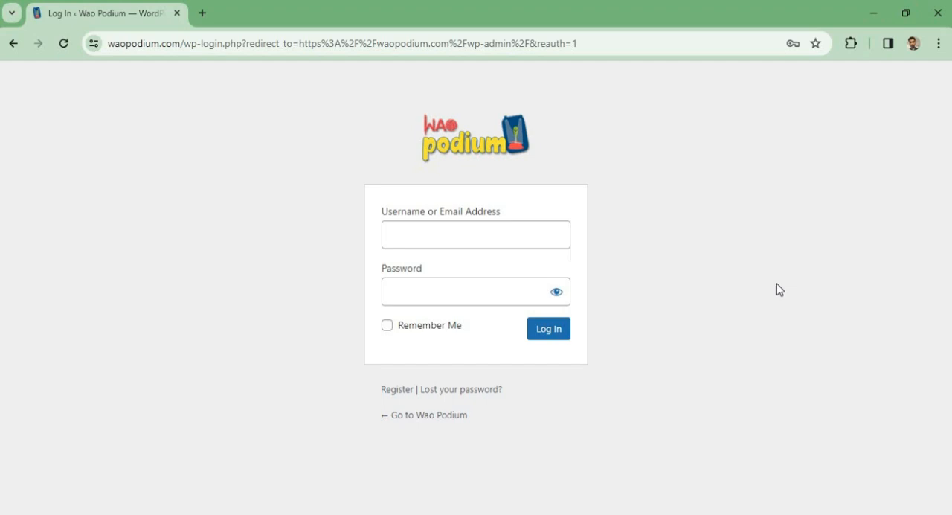
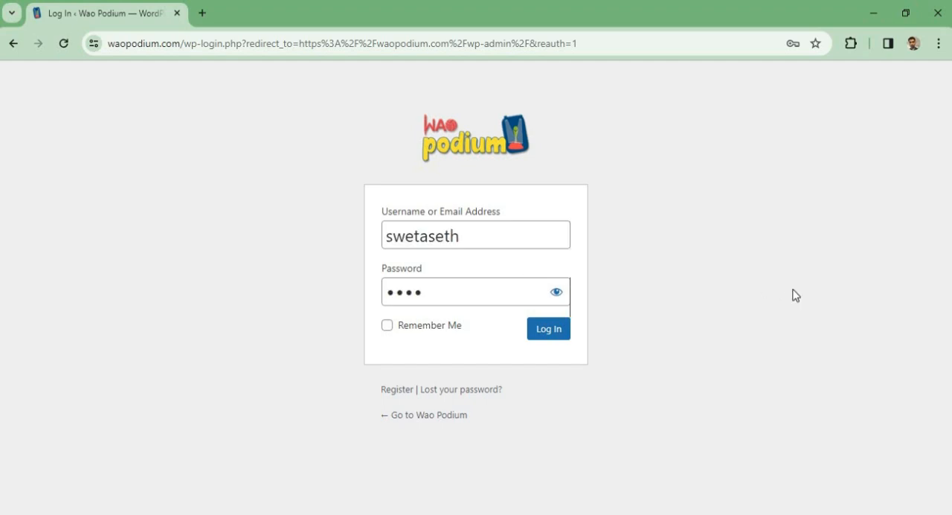
Step: Log in and view the Student Portfolio Help panel on the dashboard
click(549, 328)
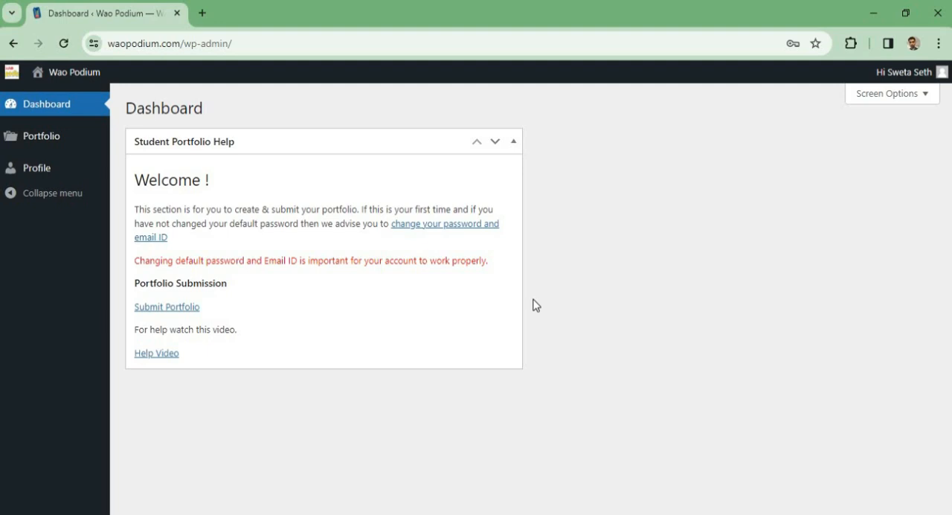
mouse_move(401, 241)
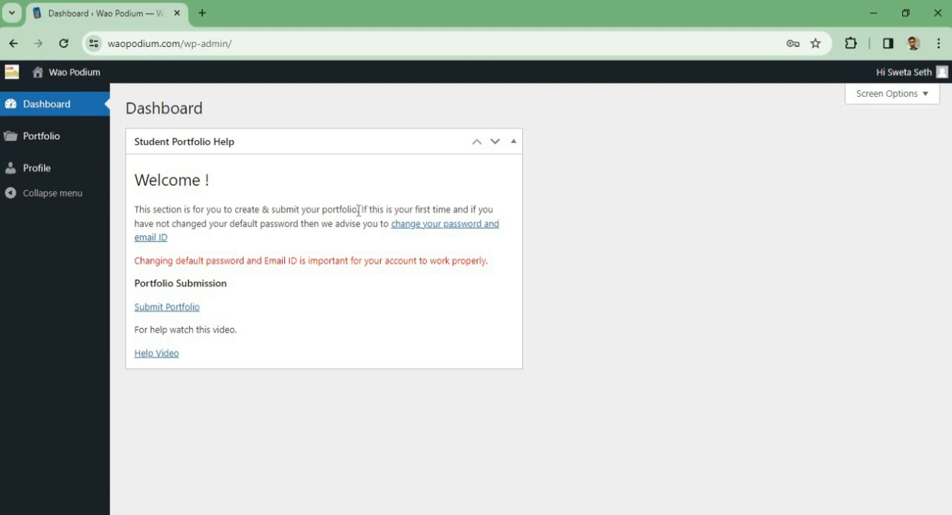
drag(358, 209, 292, 223)
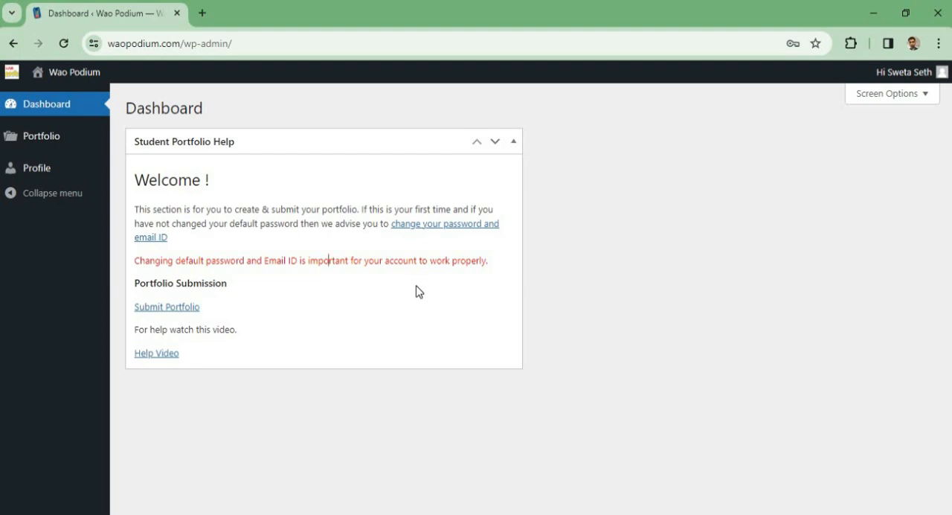
mouse_move(495, 287)
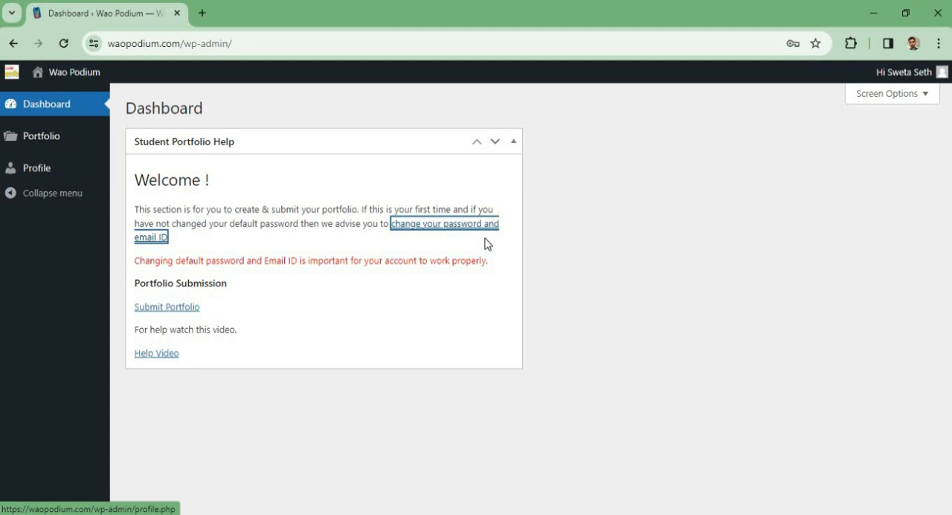
Step: Change the profile email to a new Gmail address, generate a strong password, and update the profile
click(444, 224)
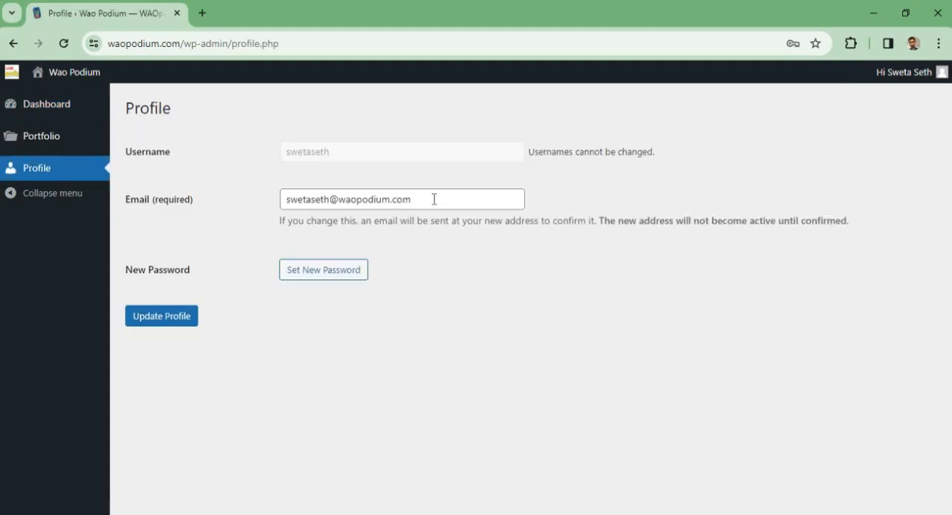
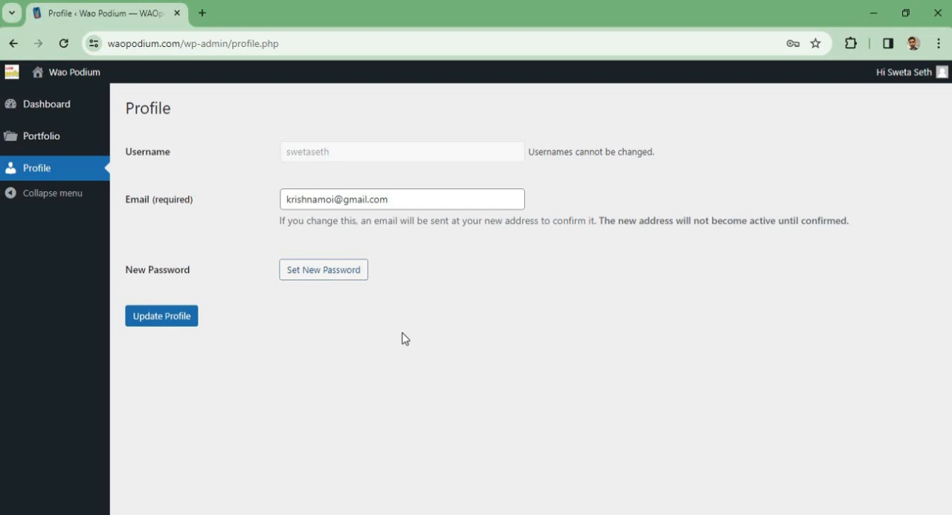
click(323, 269)
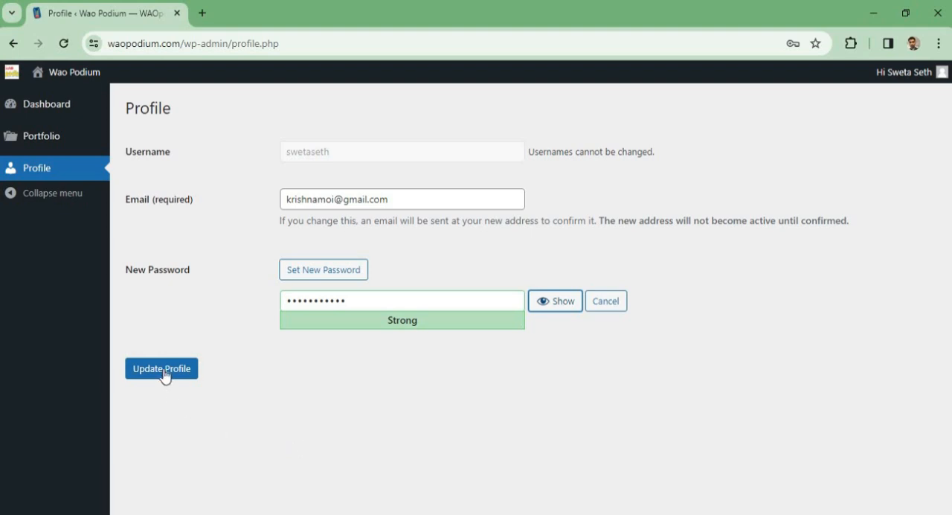
click(161, 368)
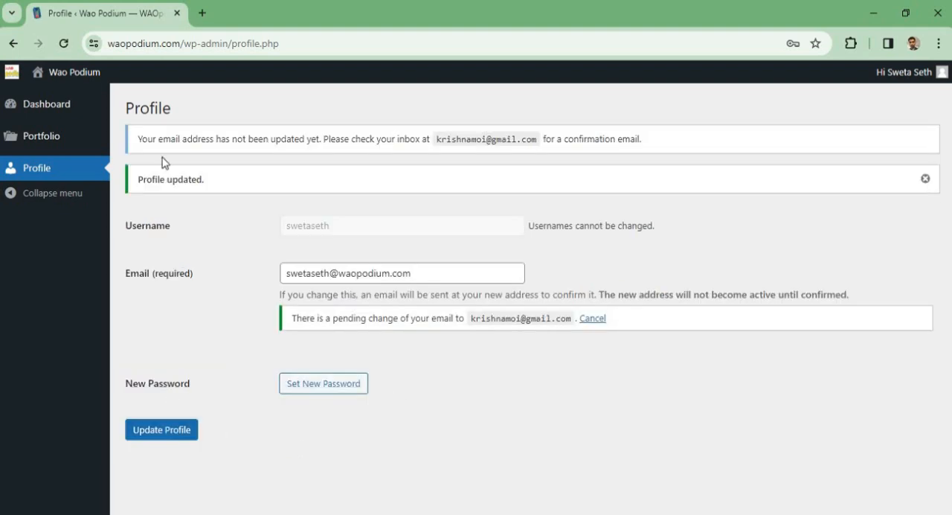
mouse_move(261, 154)
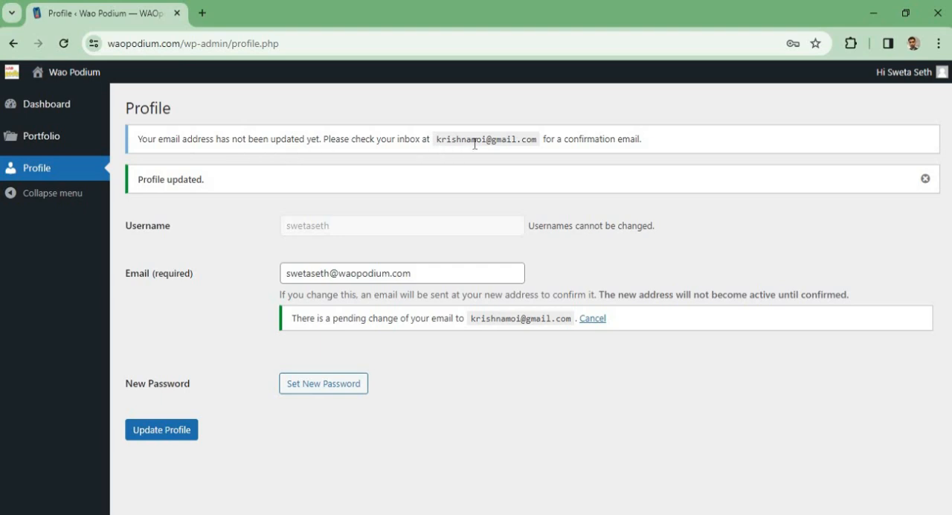
mouse_move(786, 243)
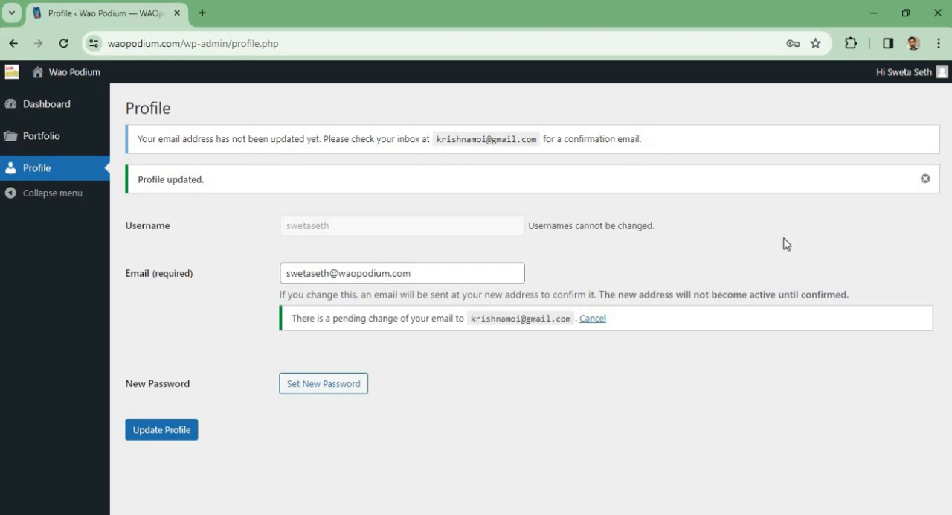
mouse_move(855, 110)
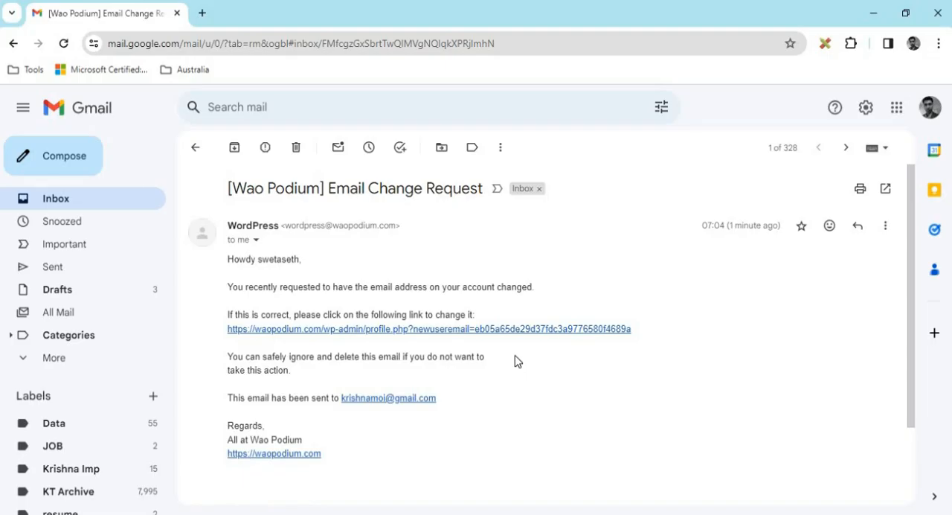
mouse_move(498, 335)
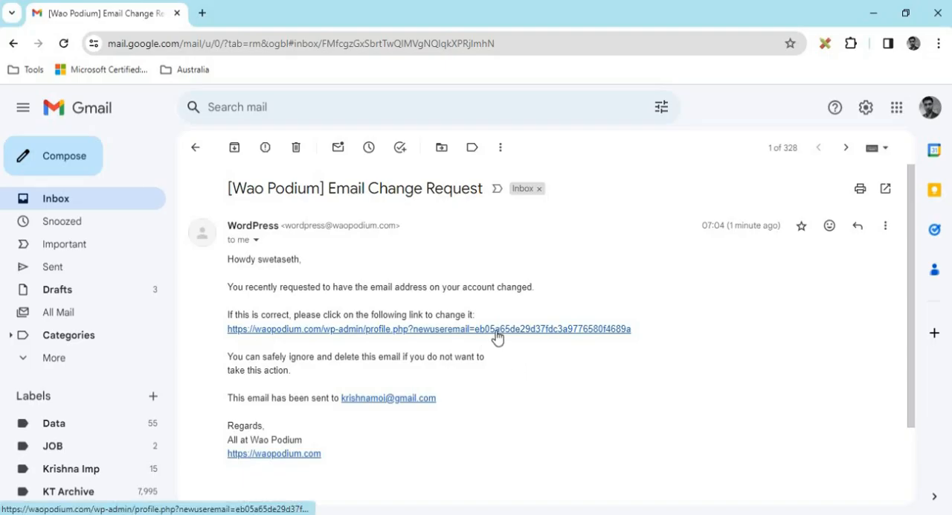
mouse_move(425, 335)
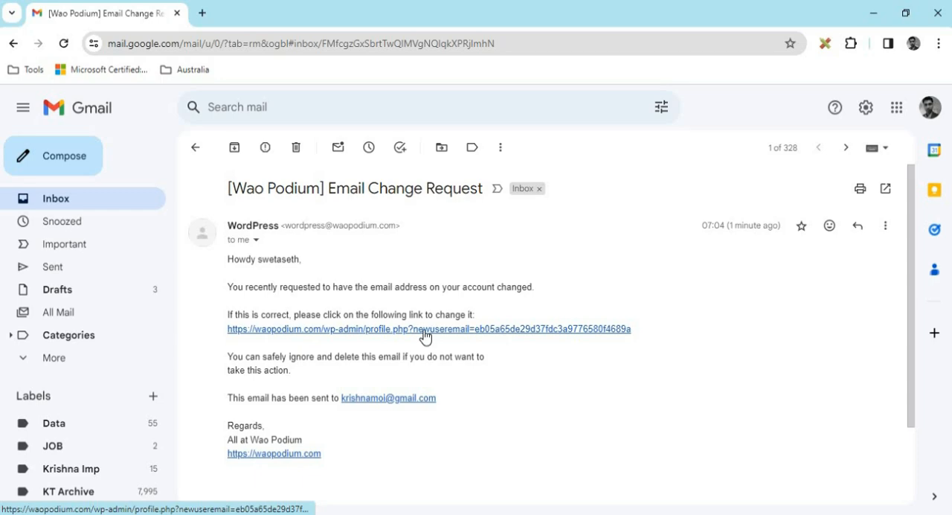
Step: Confirm the email change, then go to the Submit Portfolio page from the Portfolio sidebar
click(425, 333)
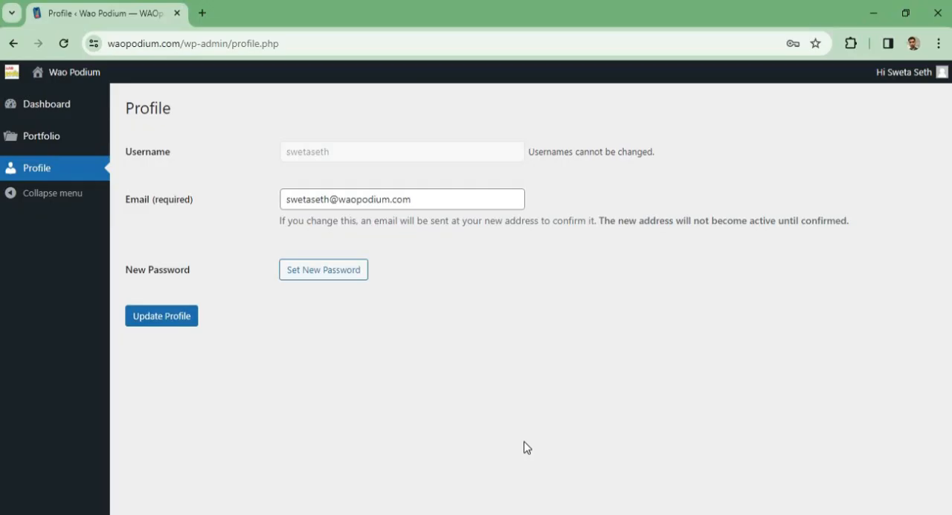
mouse_move(146, 246)
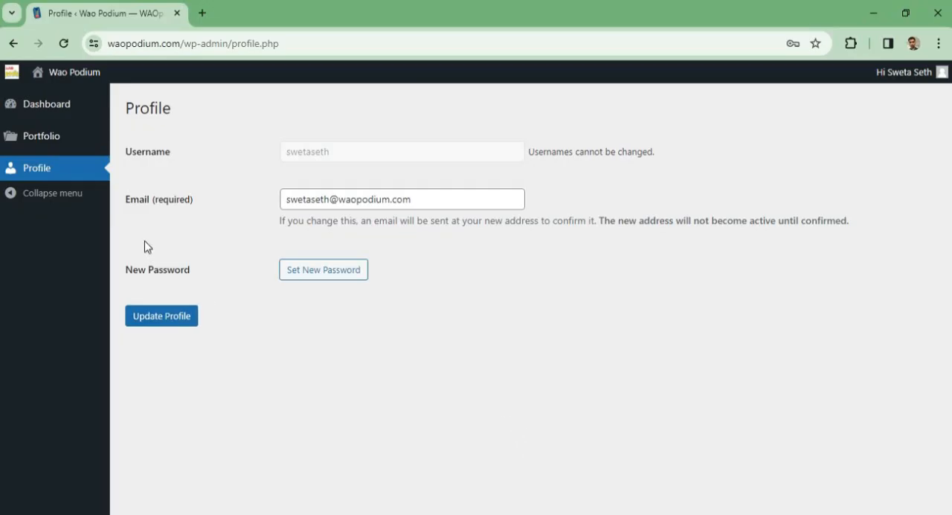
click(41, 136)
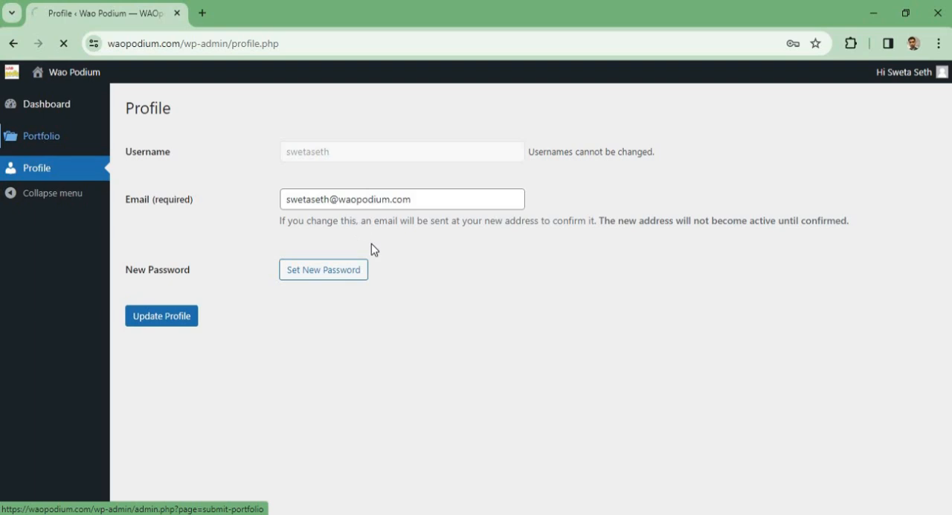
click(41, 135)
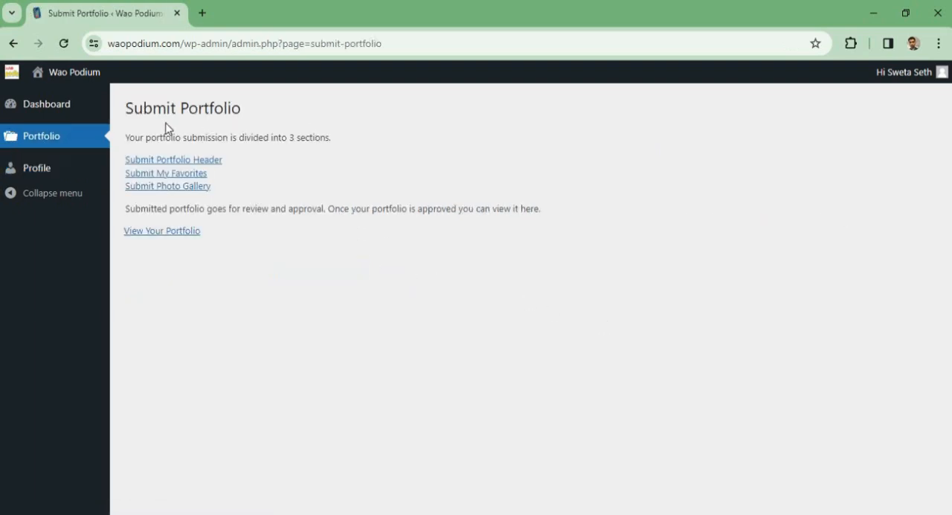
mouse_move(241, 171)
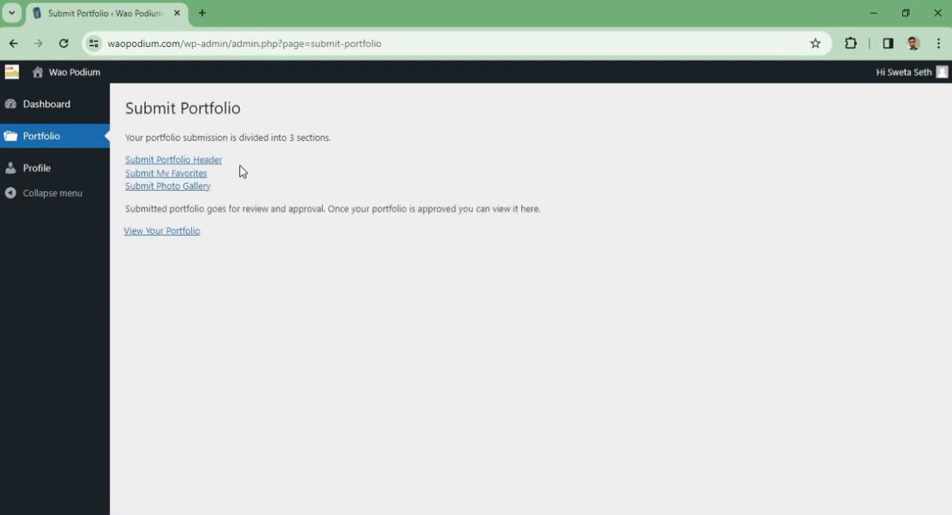
mouse_move(235, 169)
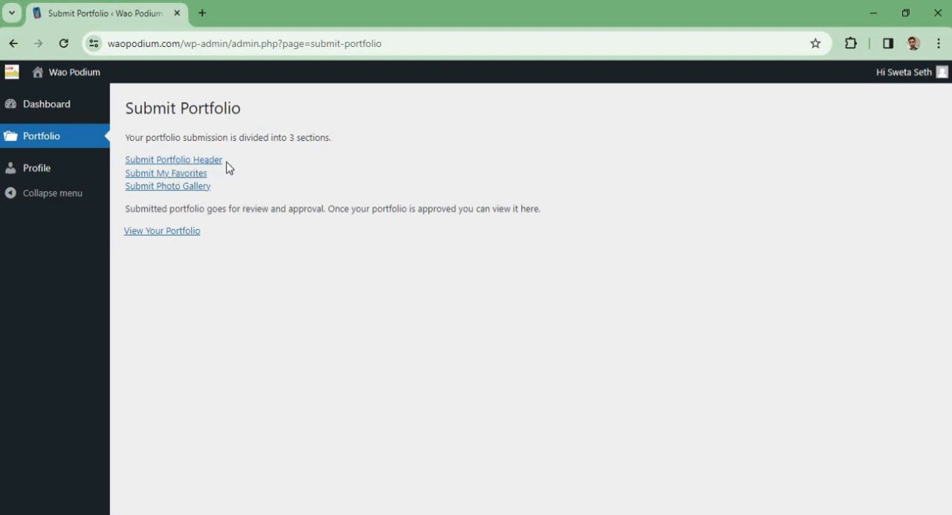
mouse_move(186, 194)
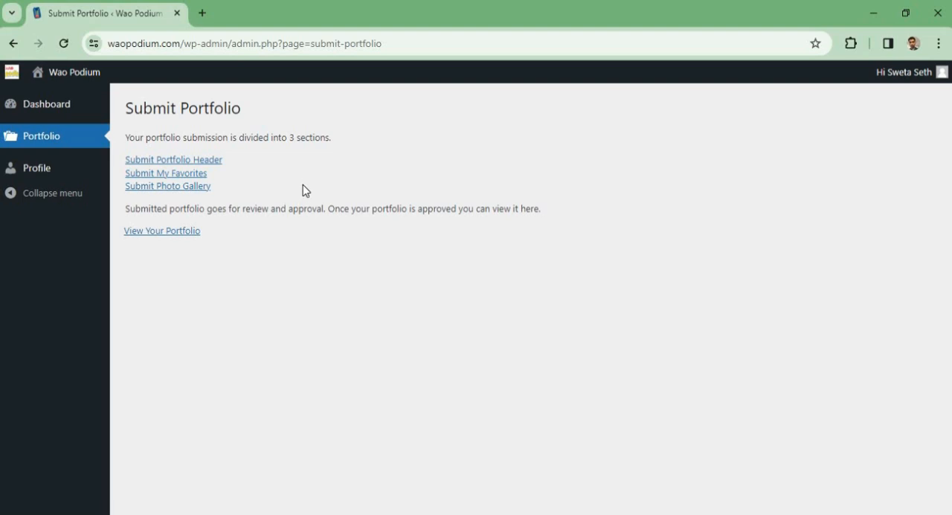
mouse_move(276, 206)
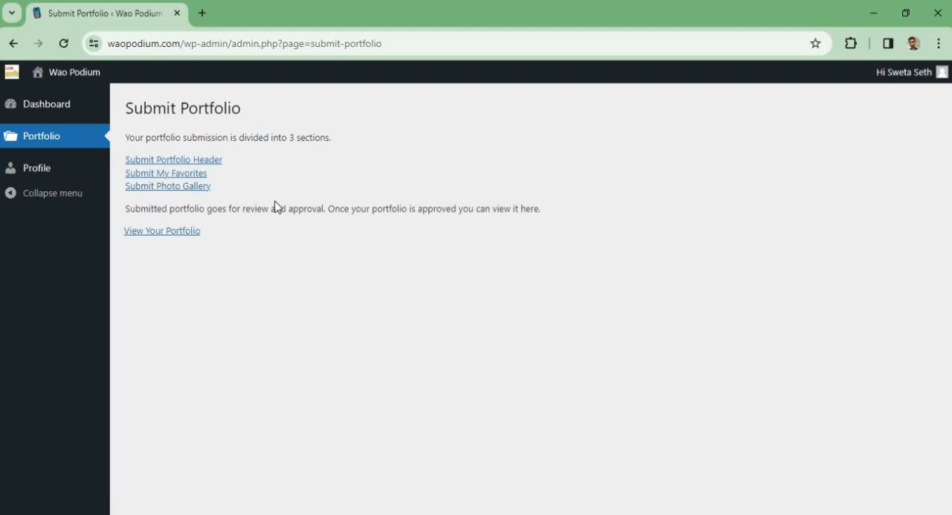
mouse_move(272, 190)
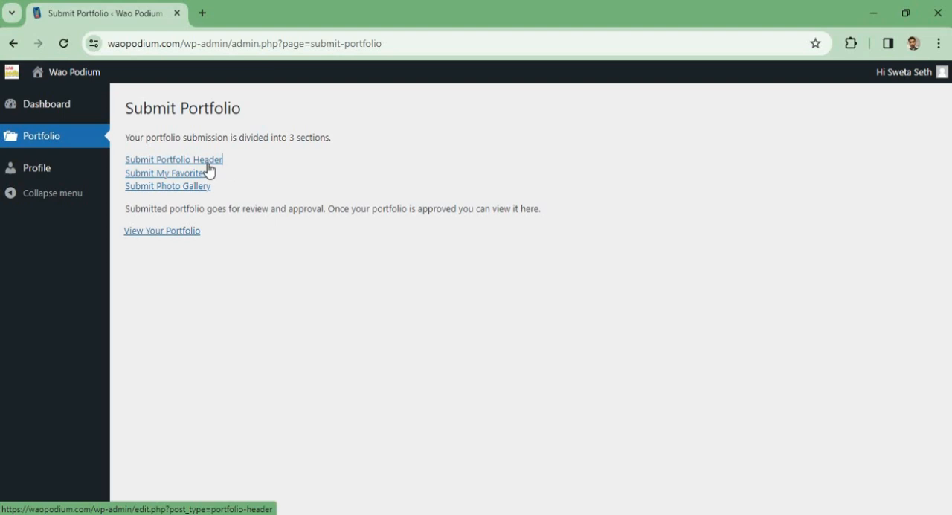
Step: Open the Portfolios Header list with its one published entry and start a new header
click(174, 159)
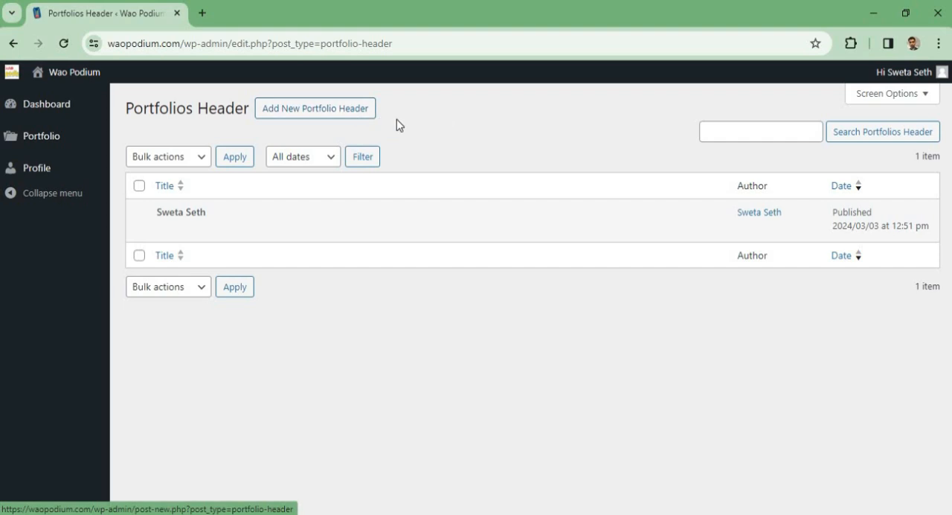
mouse_move(510, 139)
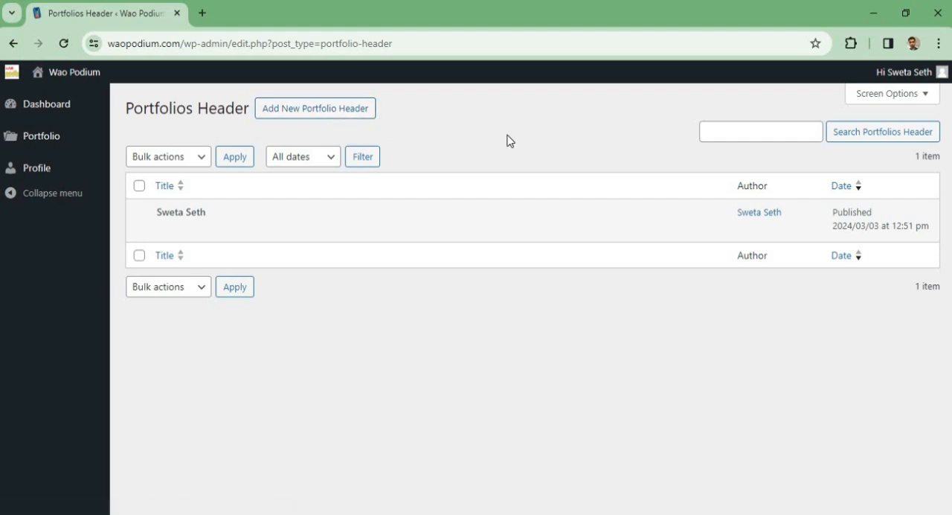
mouse_move(486, 127)
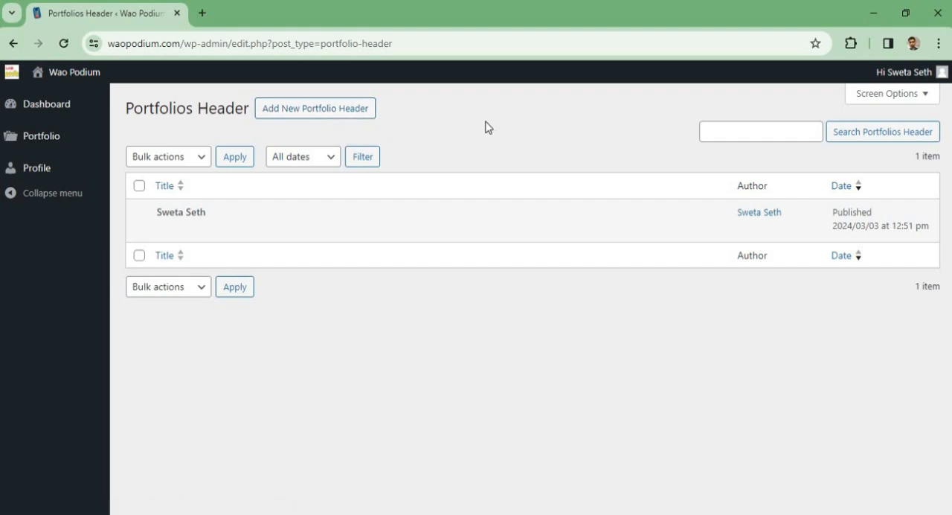
mouse_move(317, 108)
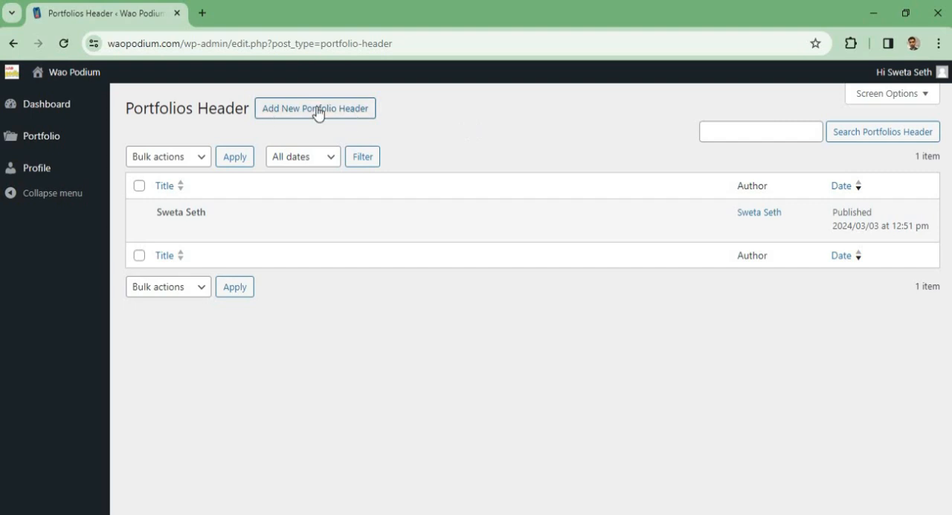
click(315, 108)
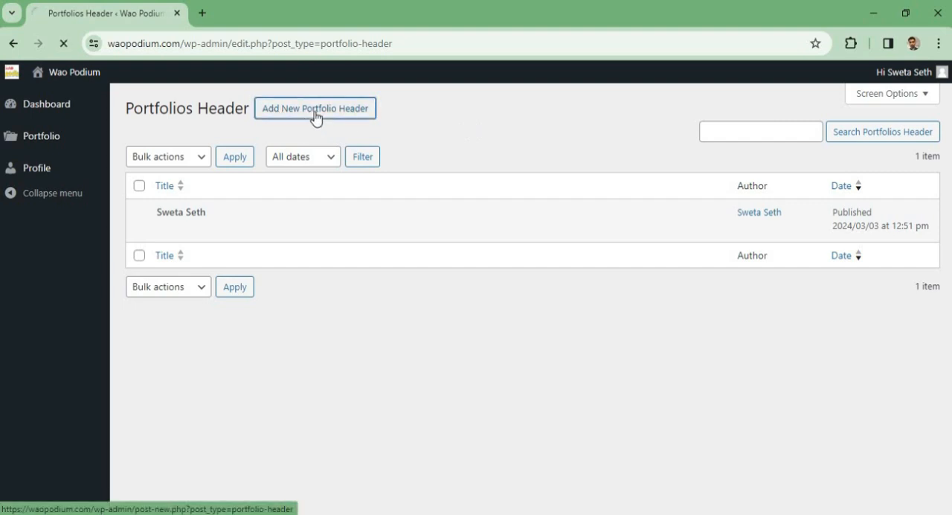
Step: Enter 'Sweta' as the student name and fill in the new portfolio header's fields
click(315, 108)
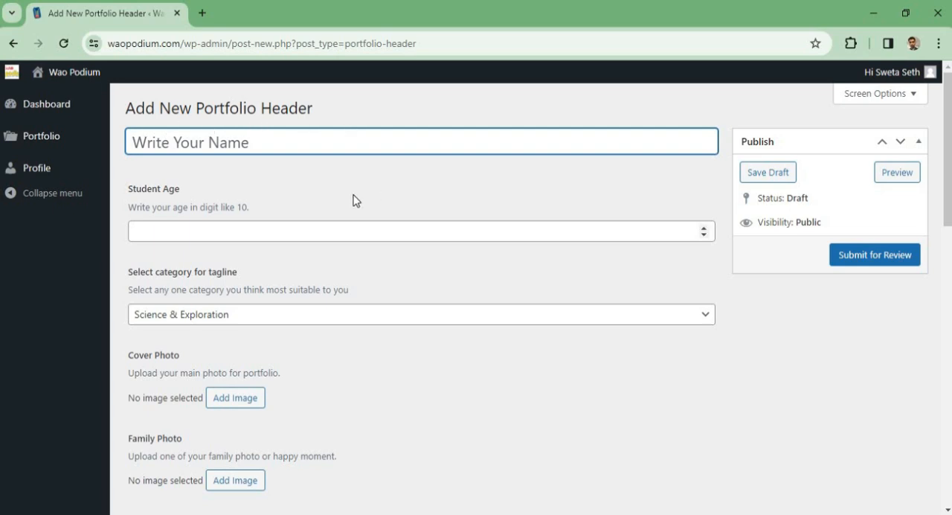
click(159, 142)
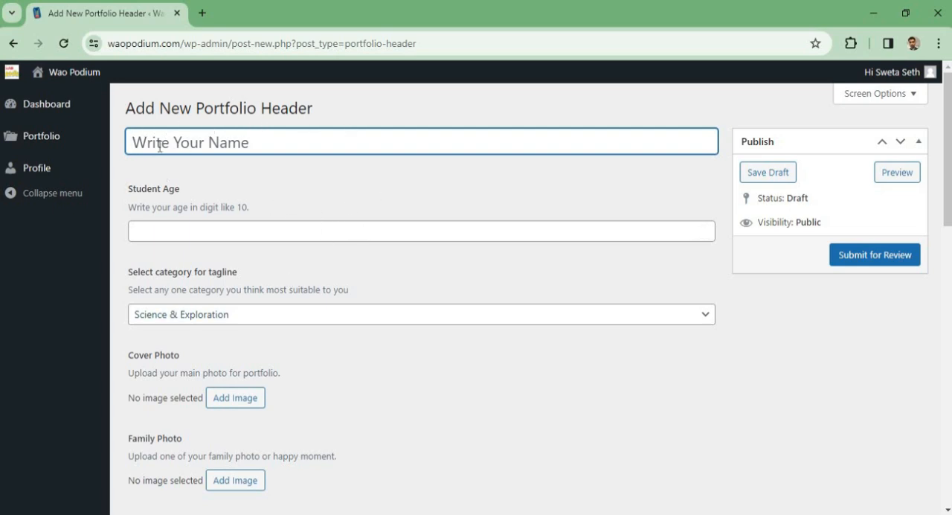
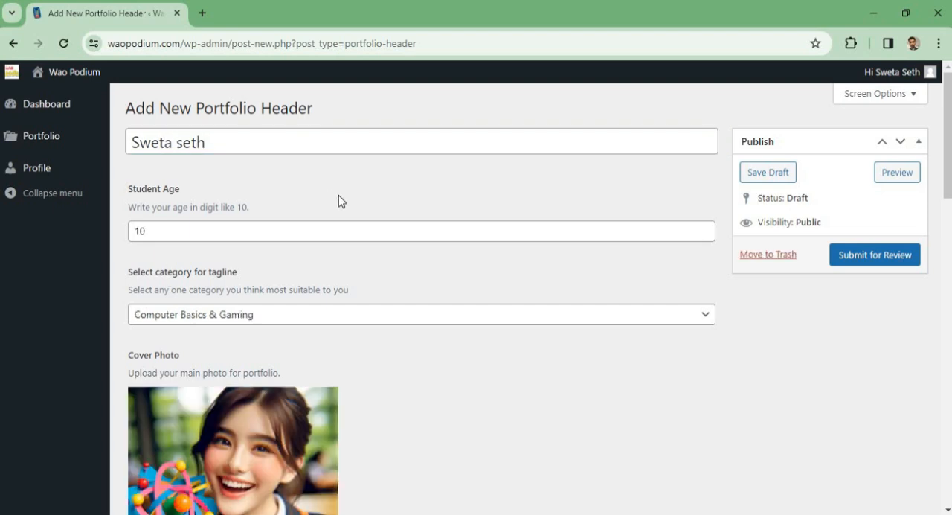
scroll(down, 3)
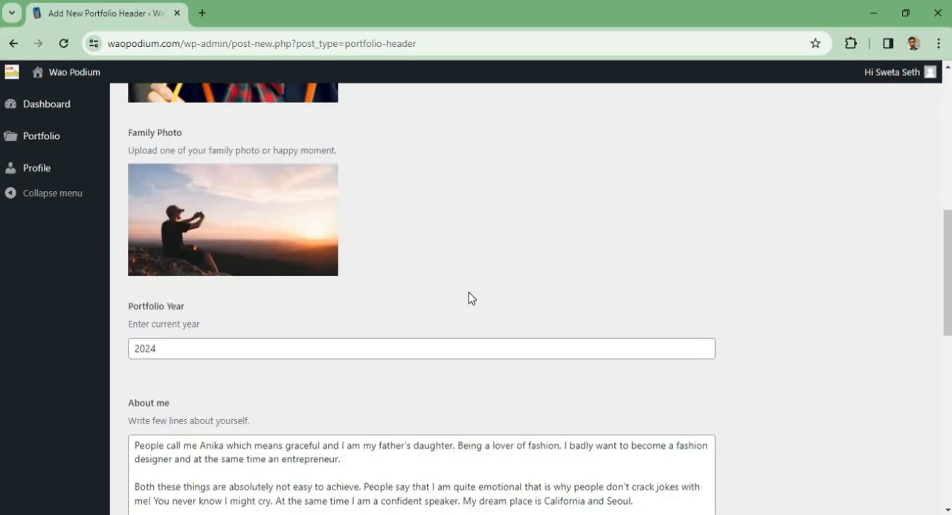
scroll(down, 3)
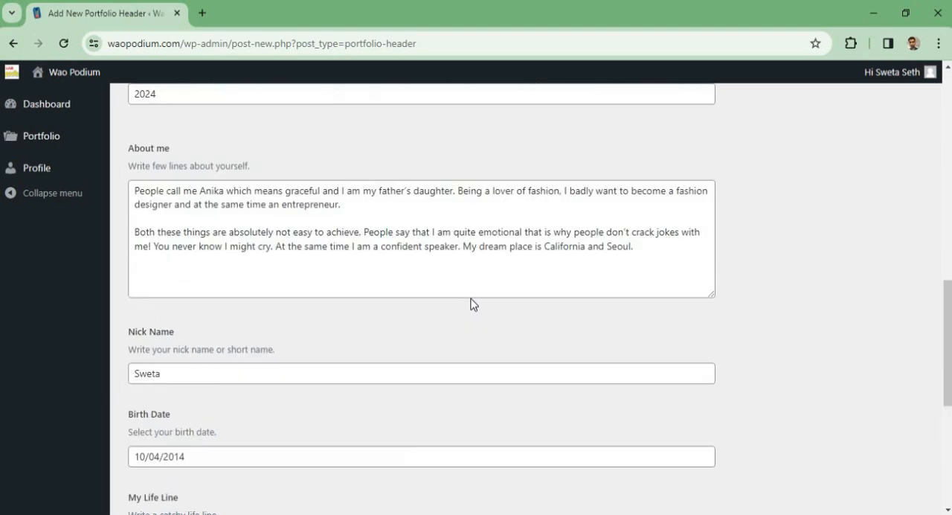
scroll(up, 3)
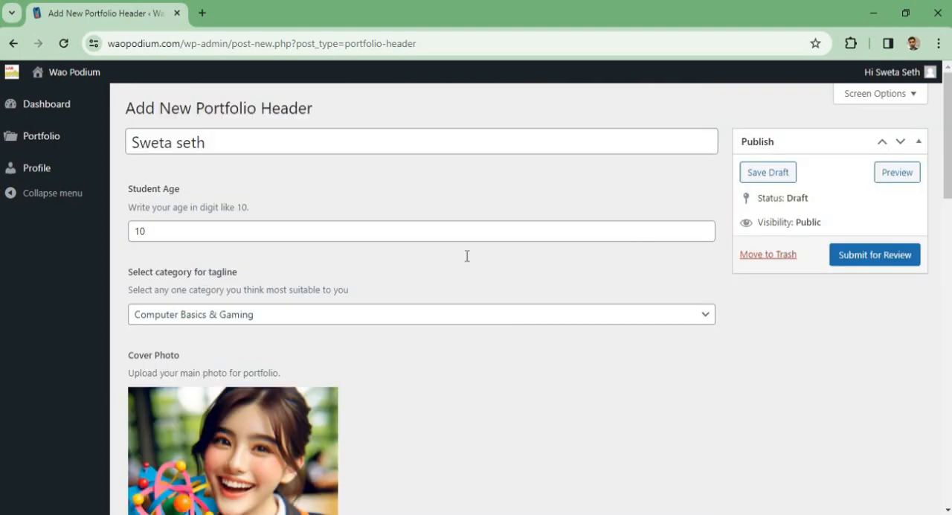
mouse_move(814, 341)
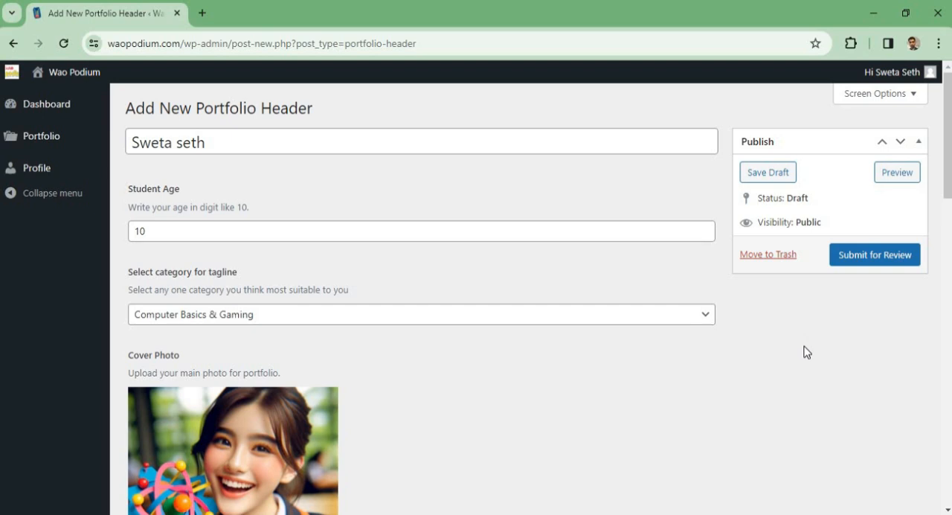
mouse_move(267, 300)
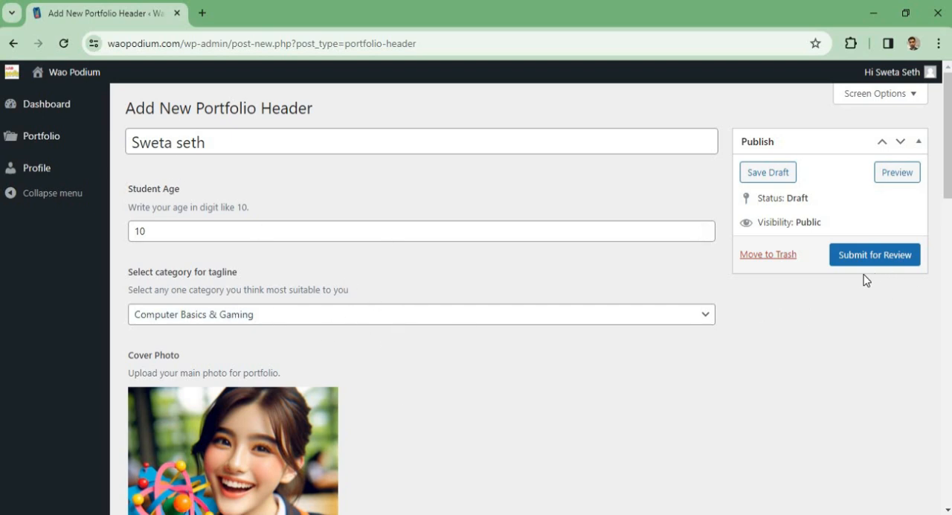
mouse_move(775, 197)
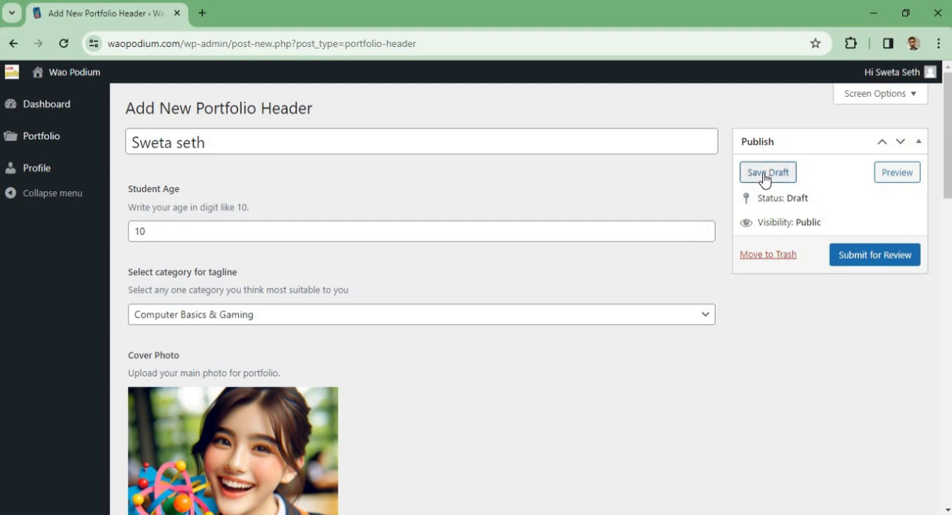
mouse_move(433, 239)
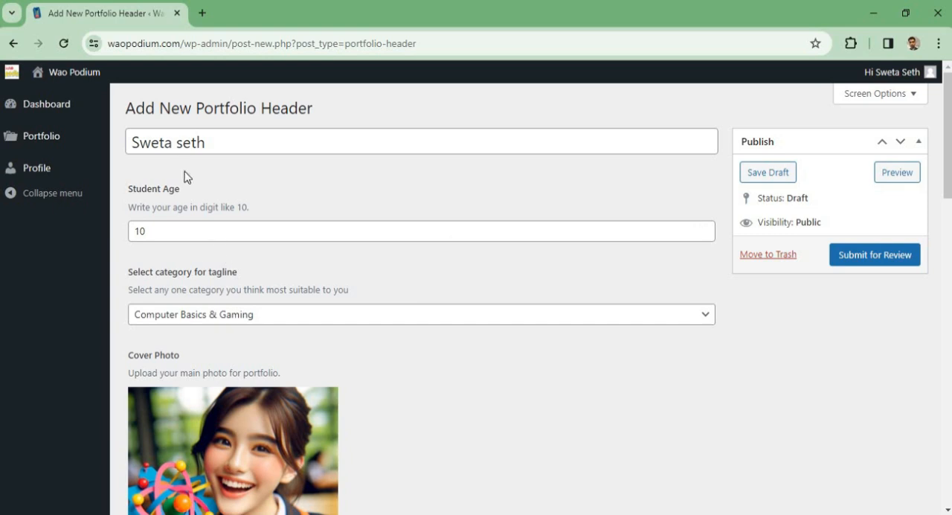
mouse_move(387, 376)
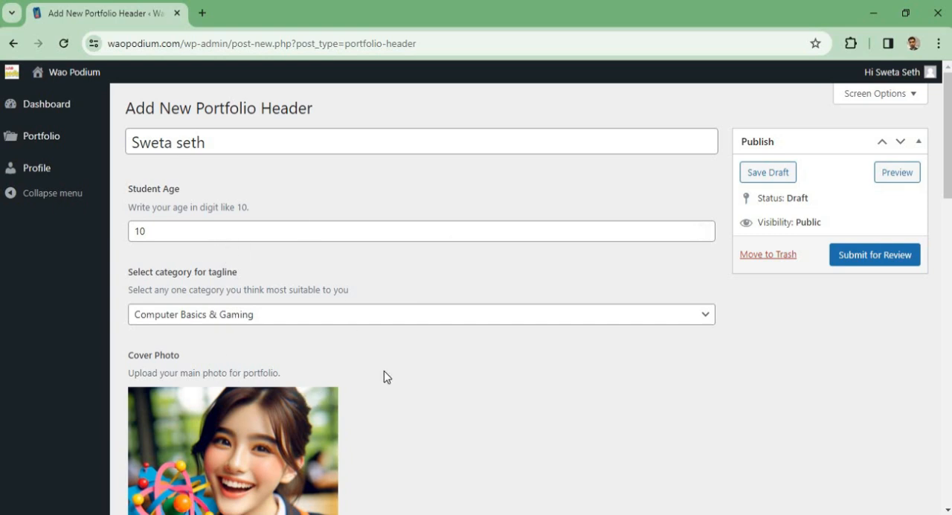
scroll(down, 3)
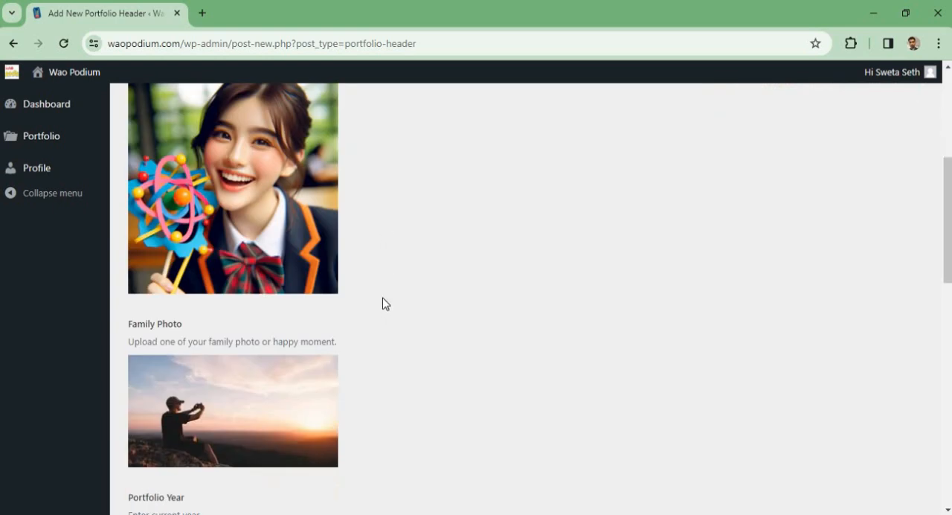
scroll(up, 3)
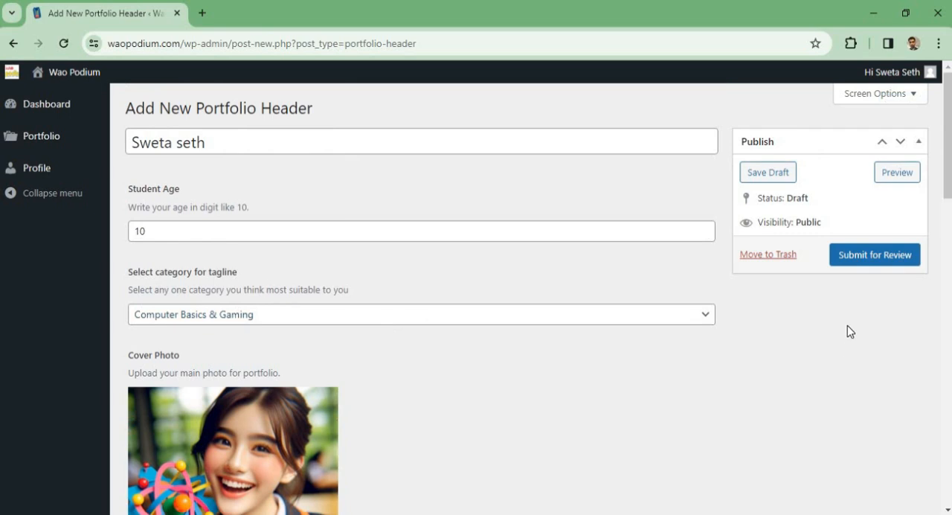
click(874, 254)
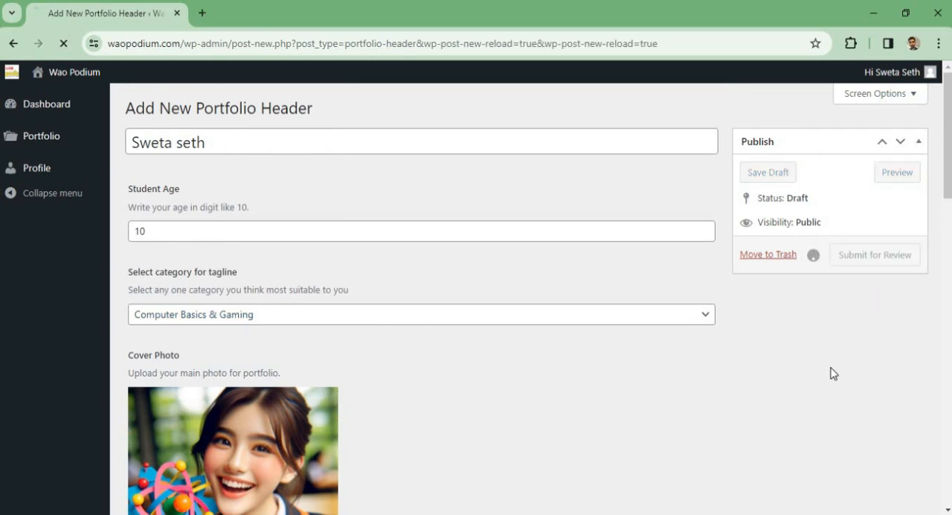
click(875, 254)
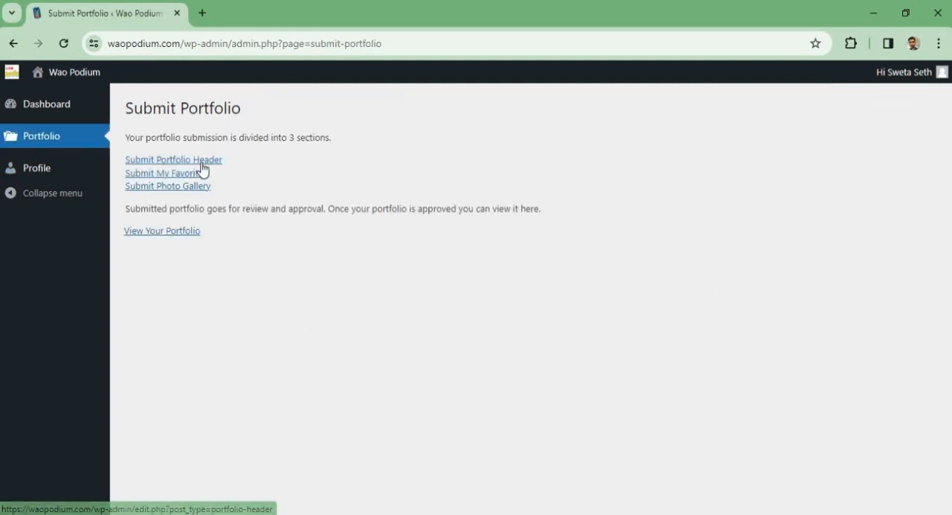
click(174, 159)
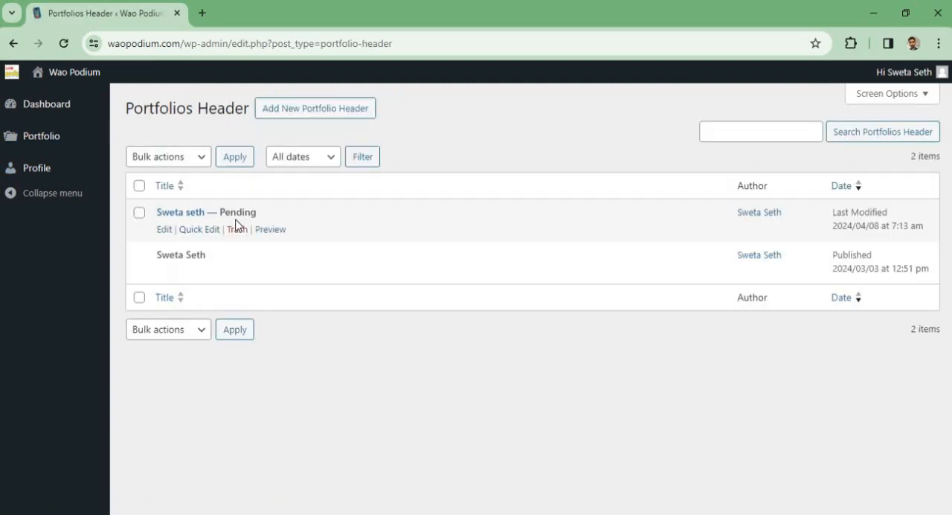
mouse_move(221, 215)
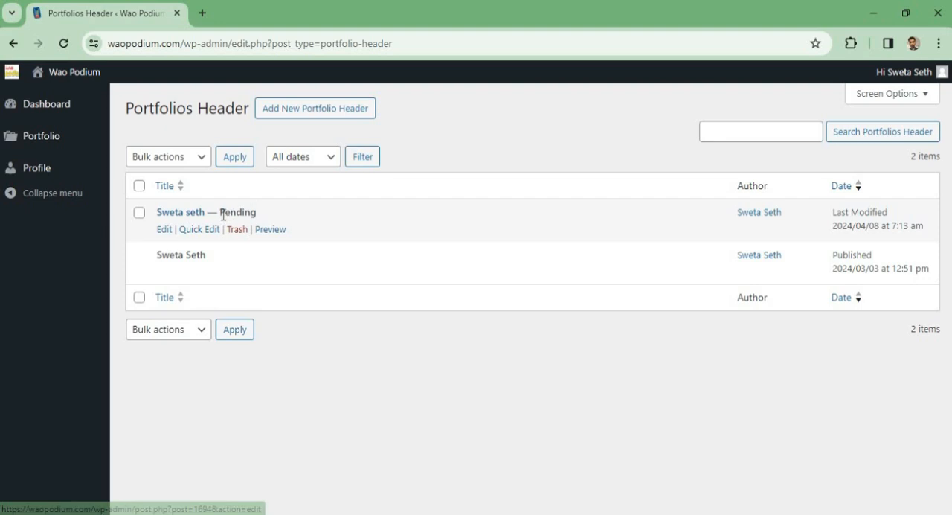
mouse_move(285, 221)
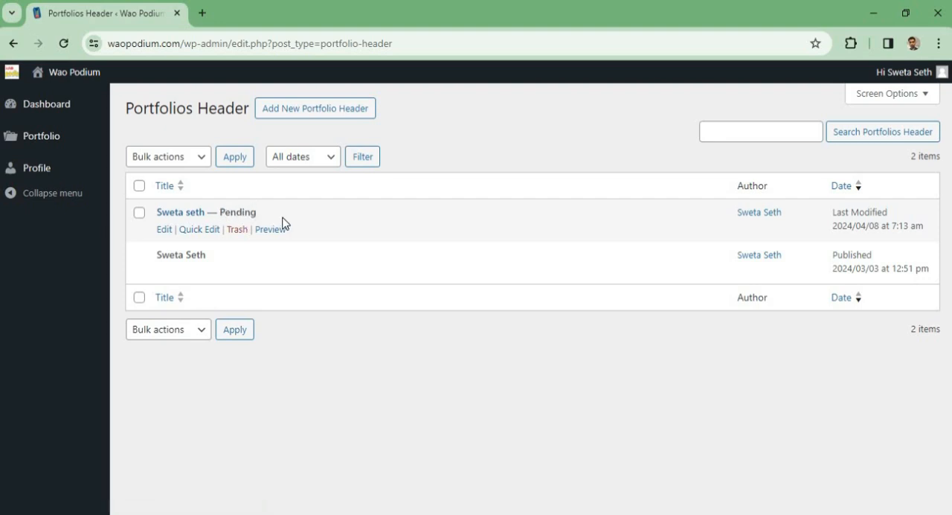
mouse_move(255, 217)
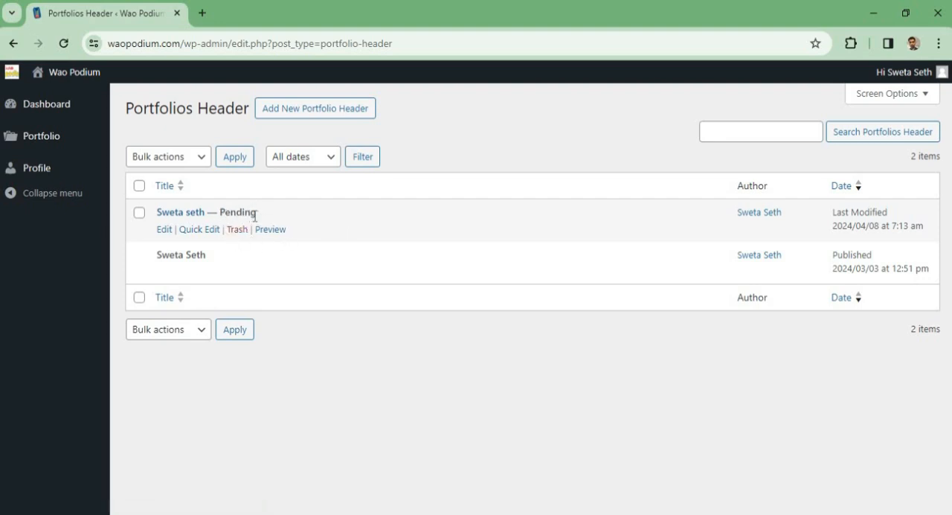
mouse_move(250, 224)
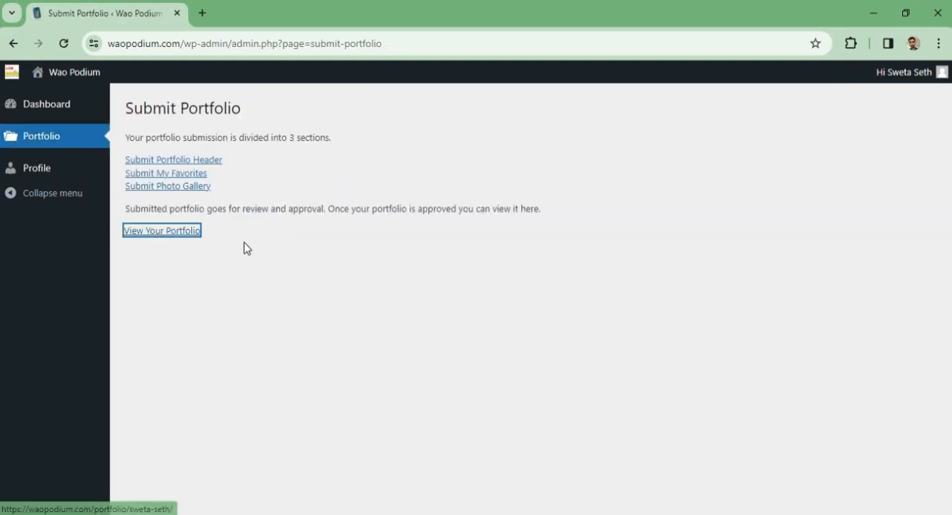
click(161, 230)
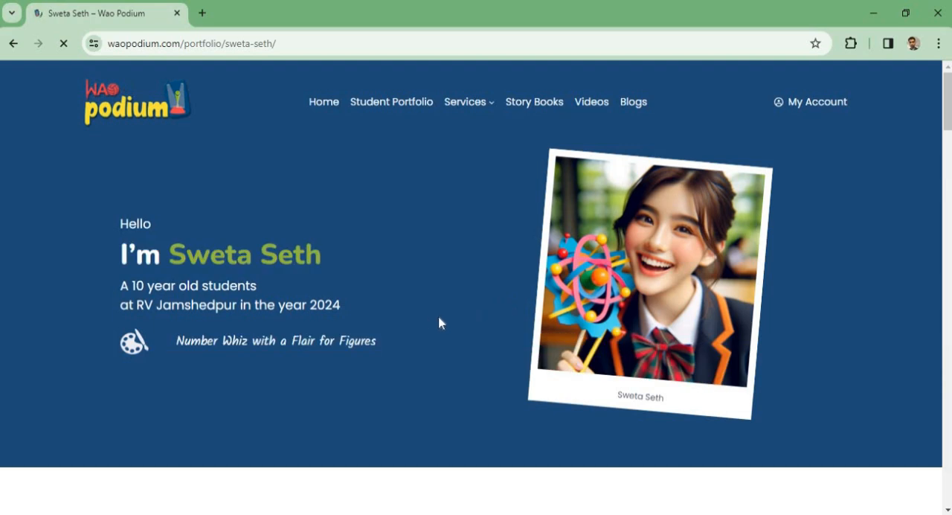
scroll(down, 3)
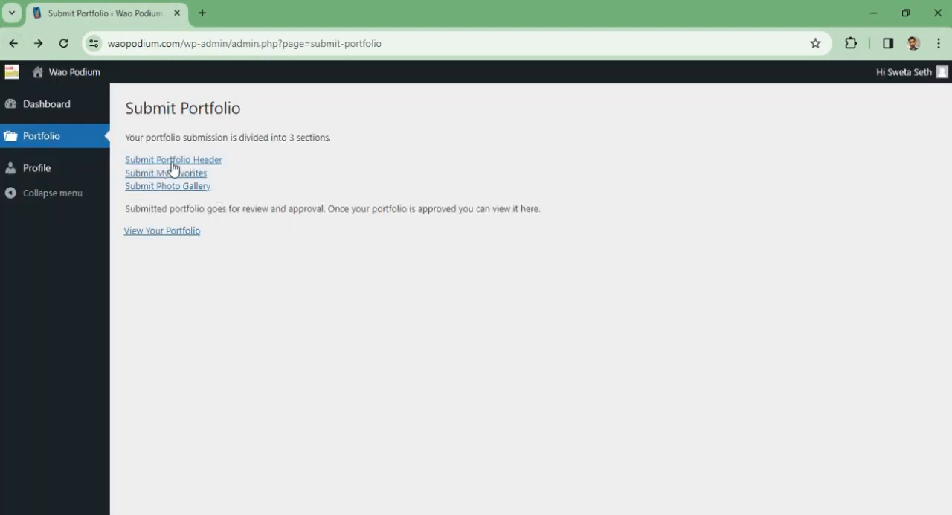
mouse_move(169, 183)
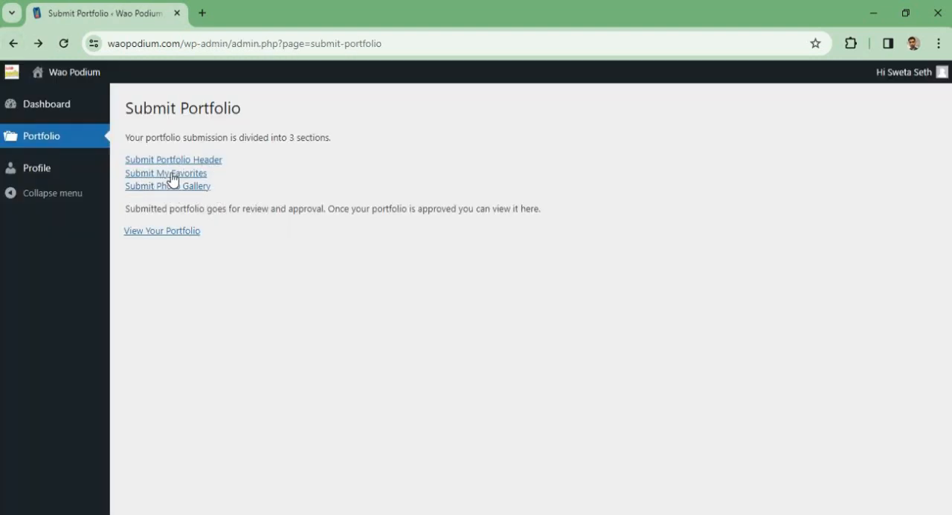
click(166, 173)
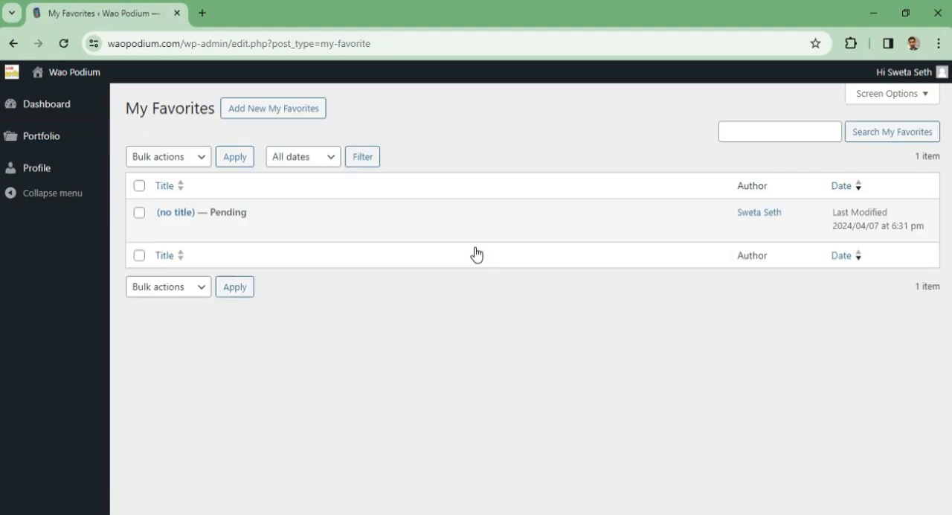
mouse_move(258, 111)
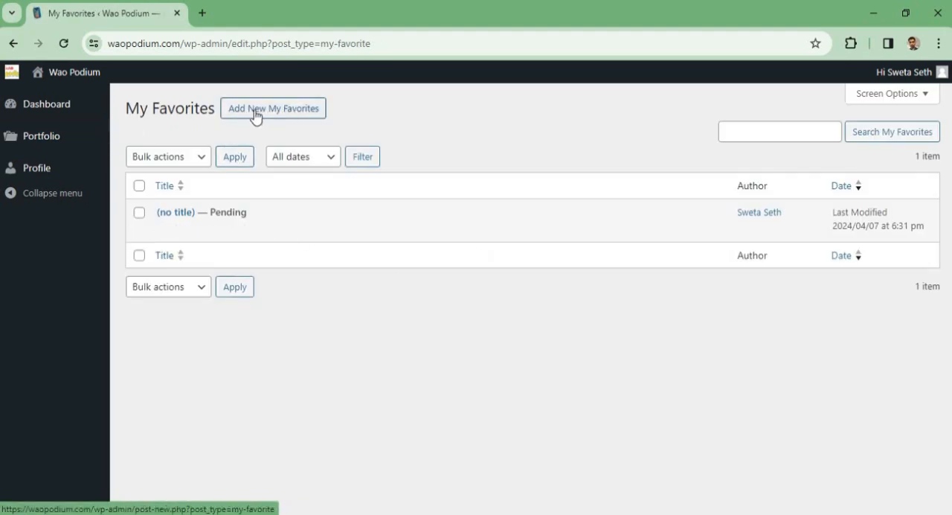
click(273, 107)
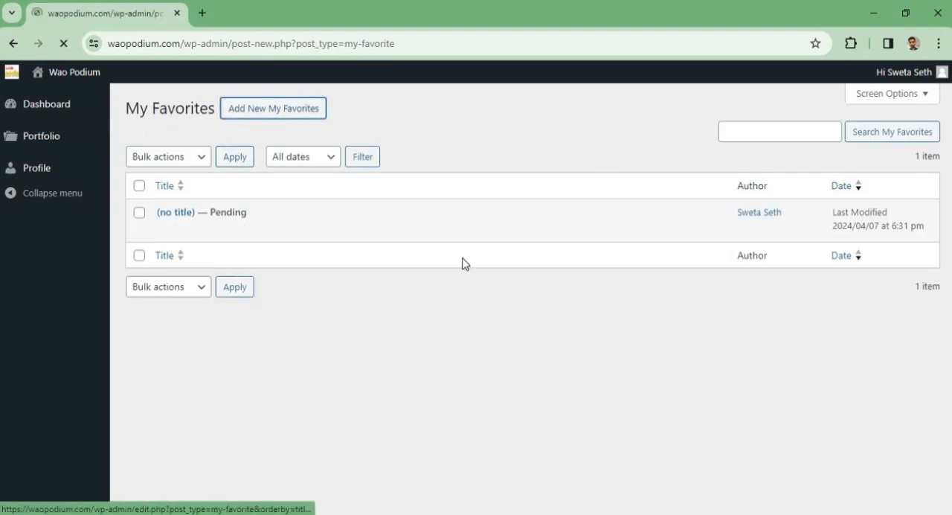
click(273, 108)
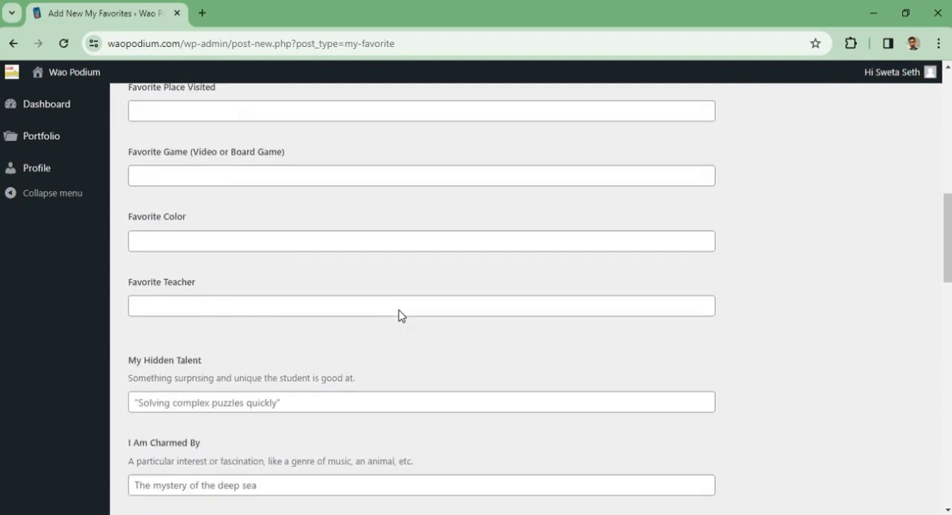
click(41, 136)
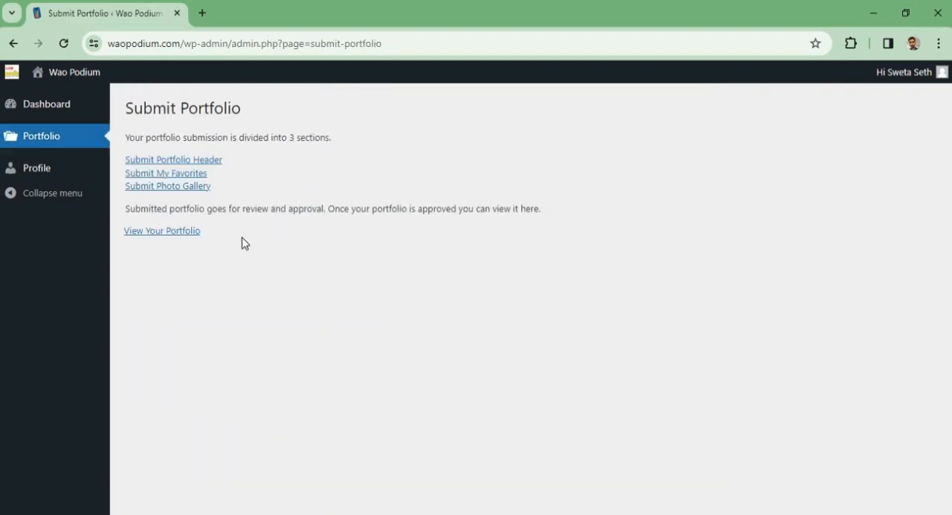
mouse_move(173, 187)
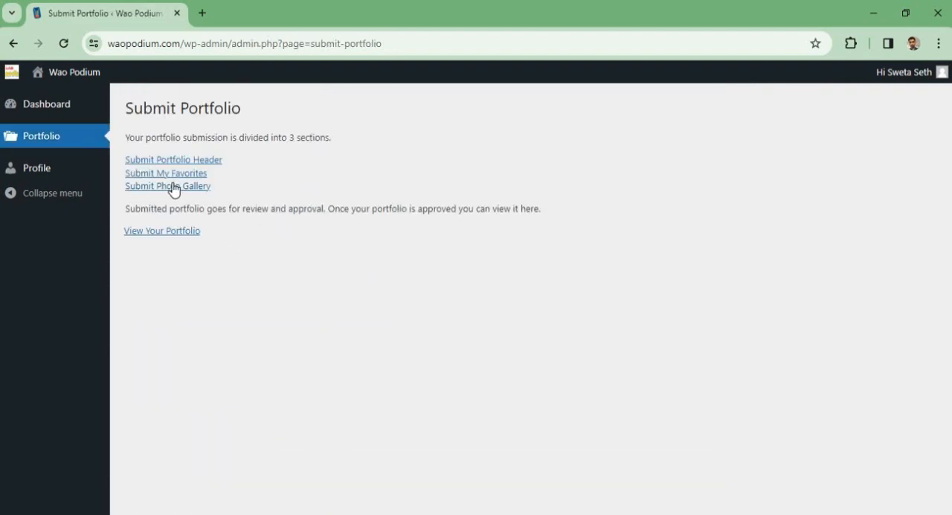
Step: Add a new two-photo gallery, submit it for review, and return to Submit Portfolio
click(167, 186)
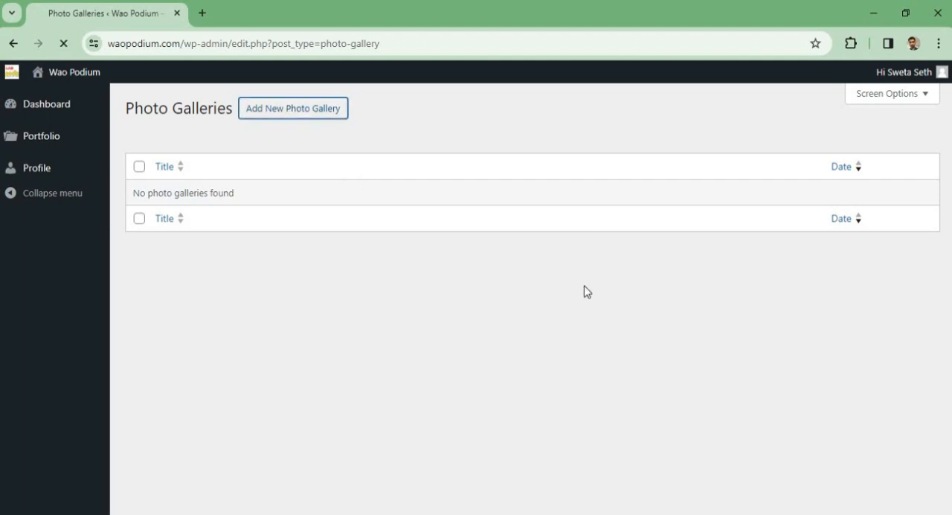
click(293, 108)
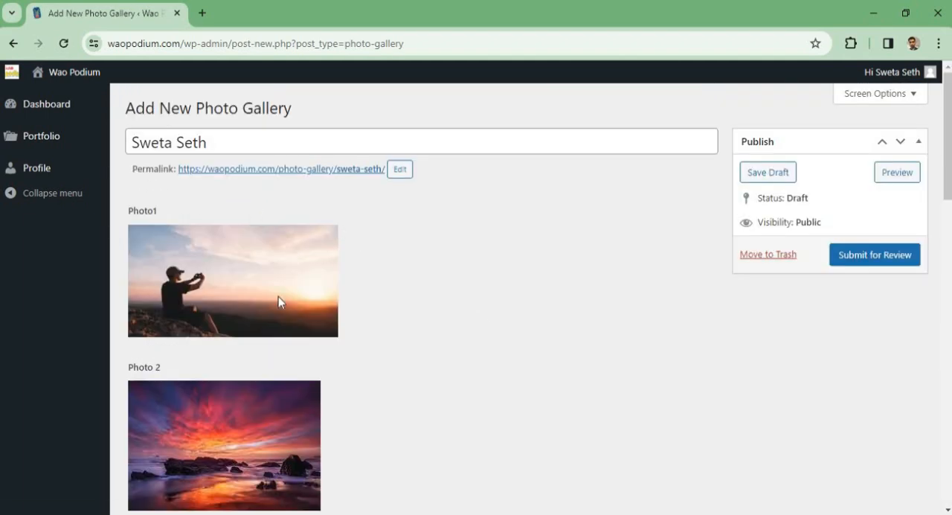
mouse_move(448, 433)
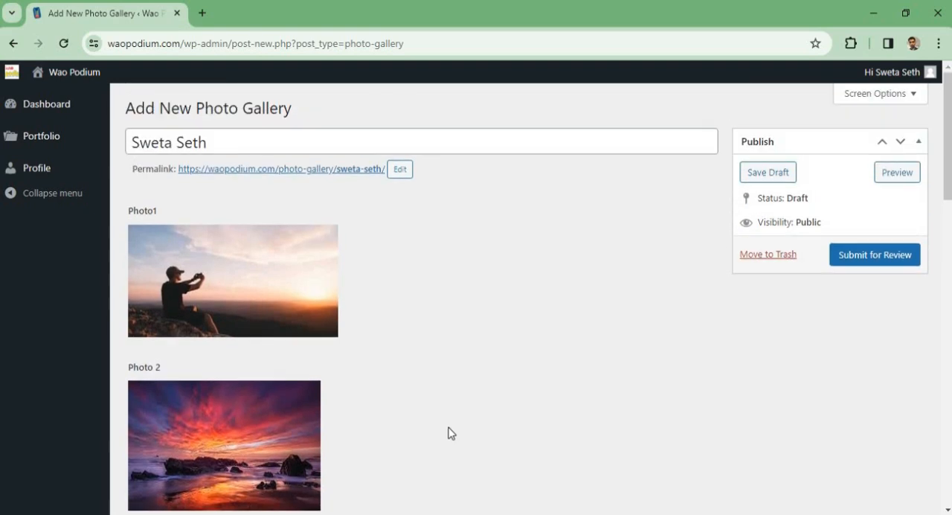
mouse_move(876, 255)
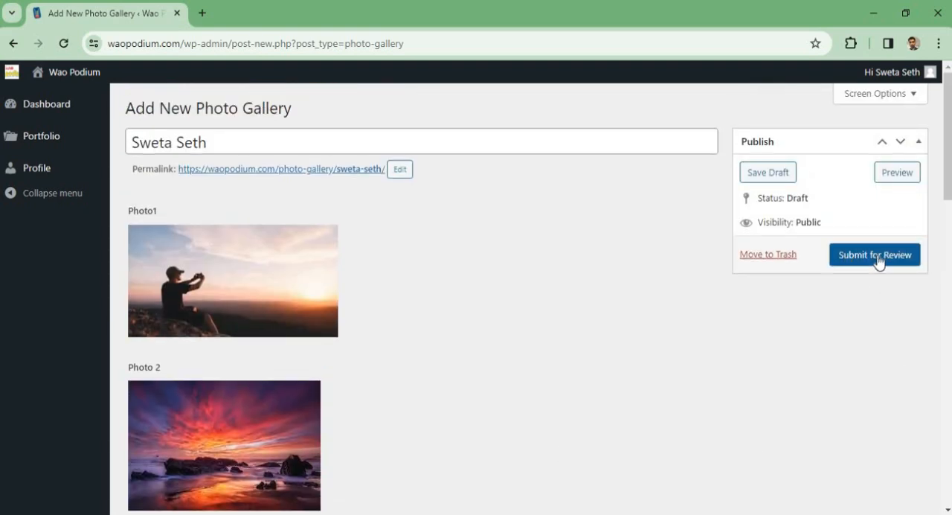
click(874, 254)
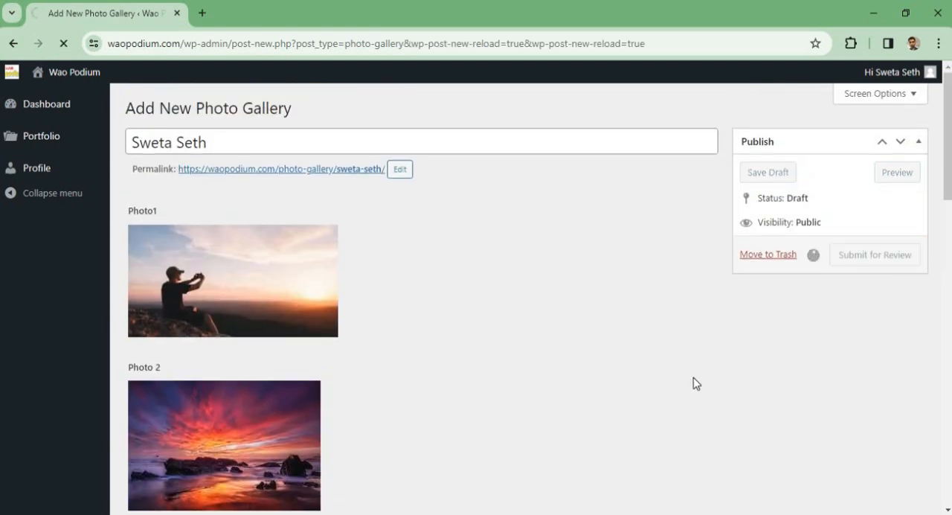
click(40, 135)
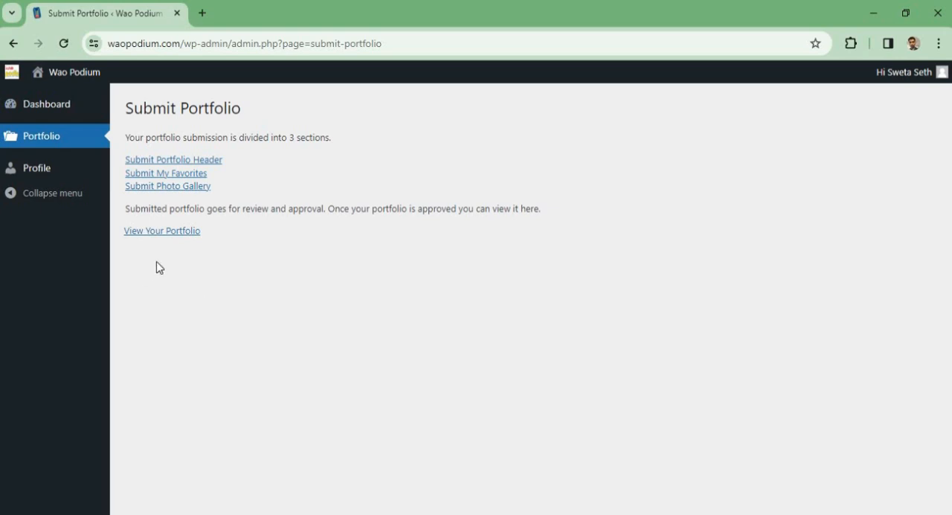
click(161, 230)
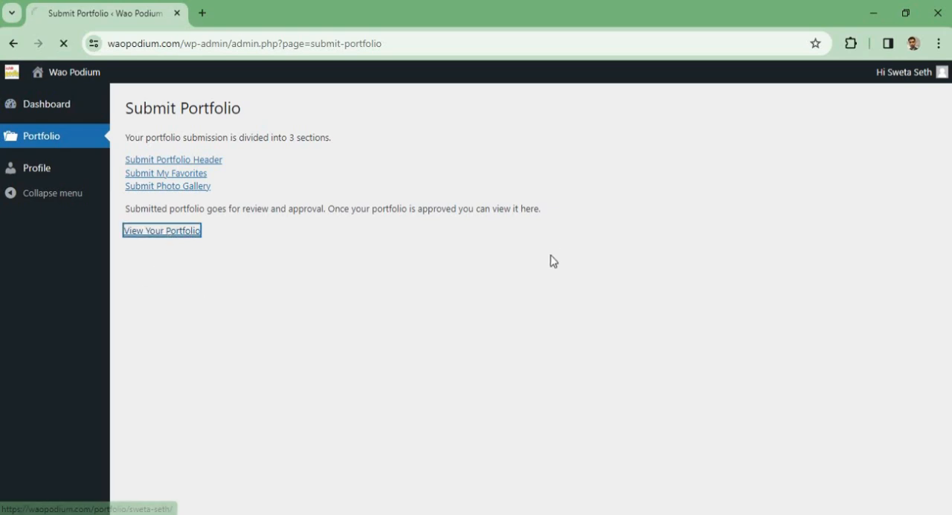
click(160, 230)
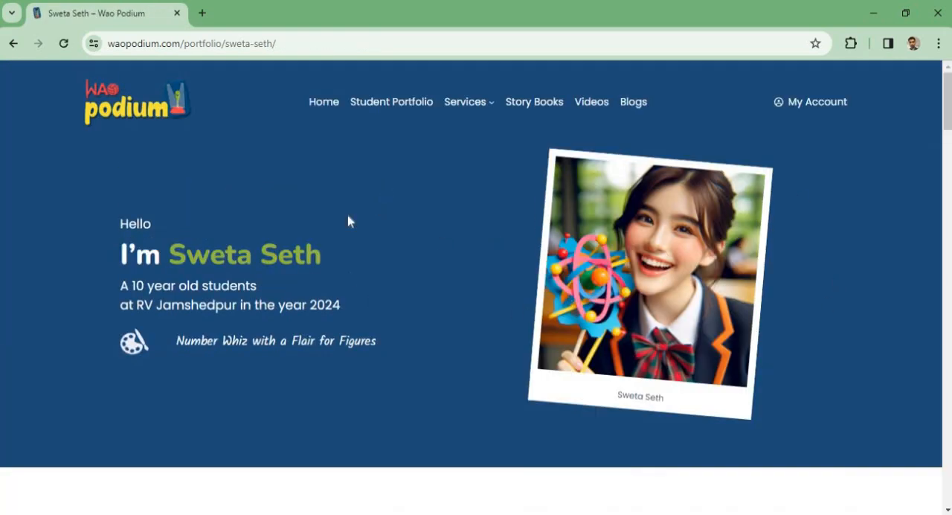
scroll(down, 3)
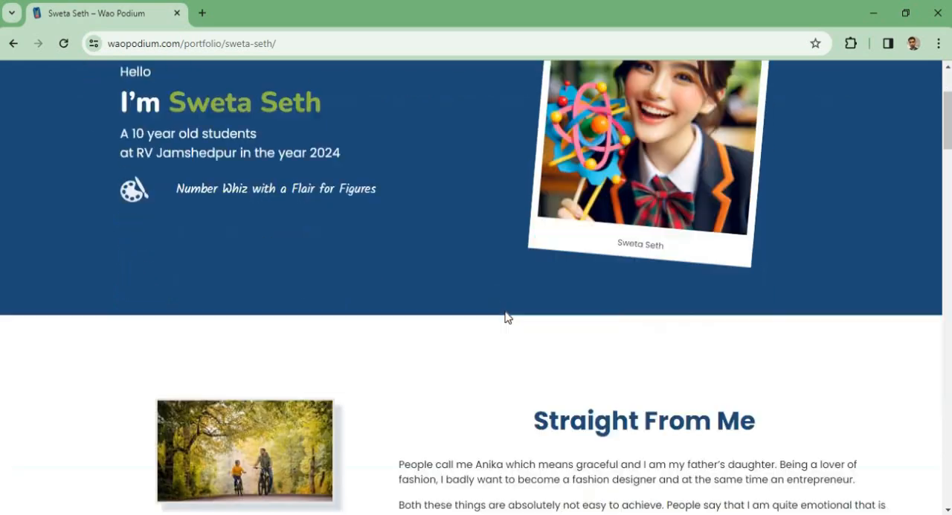
scroll(down, 3)
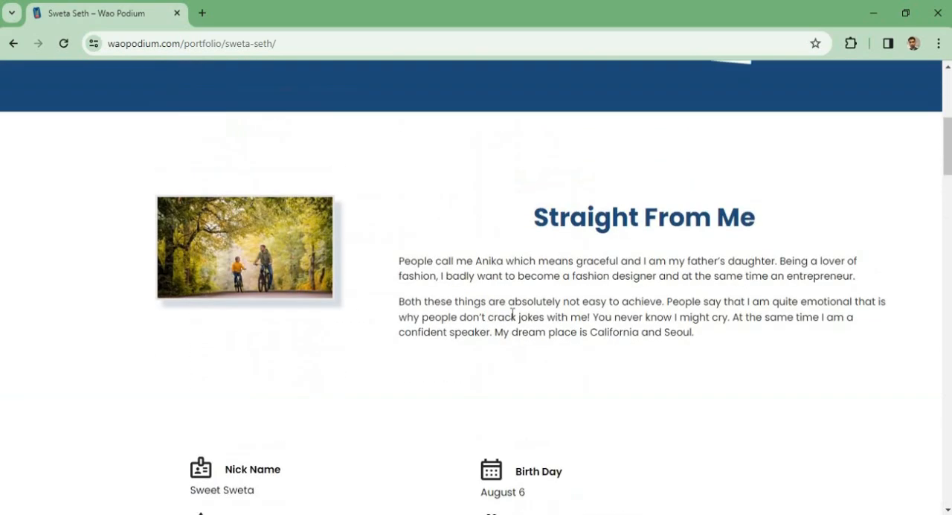